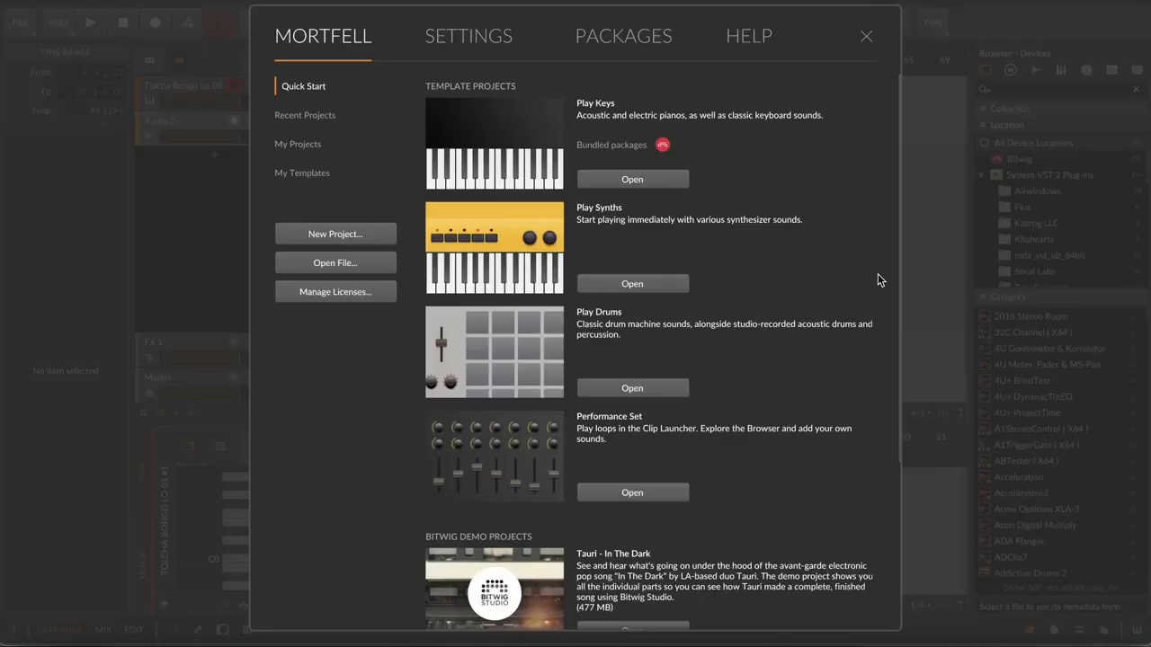
mouse_move(867, 148)
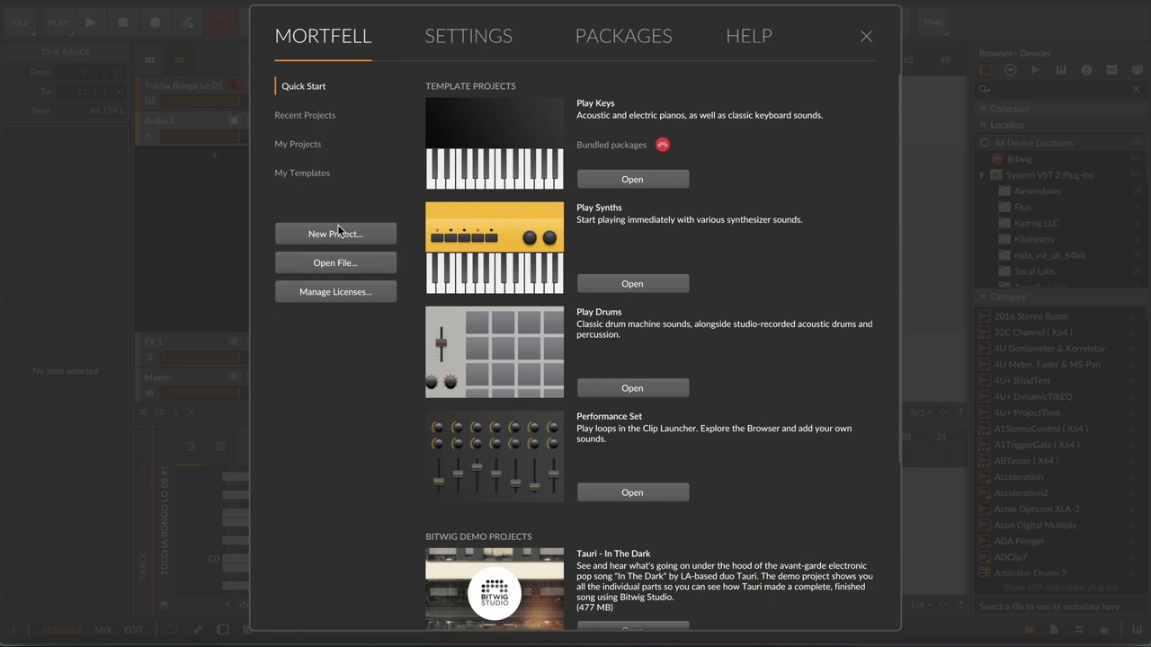
mouse_move(393, 97)
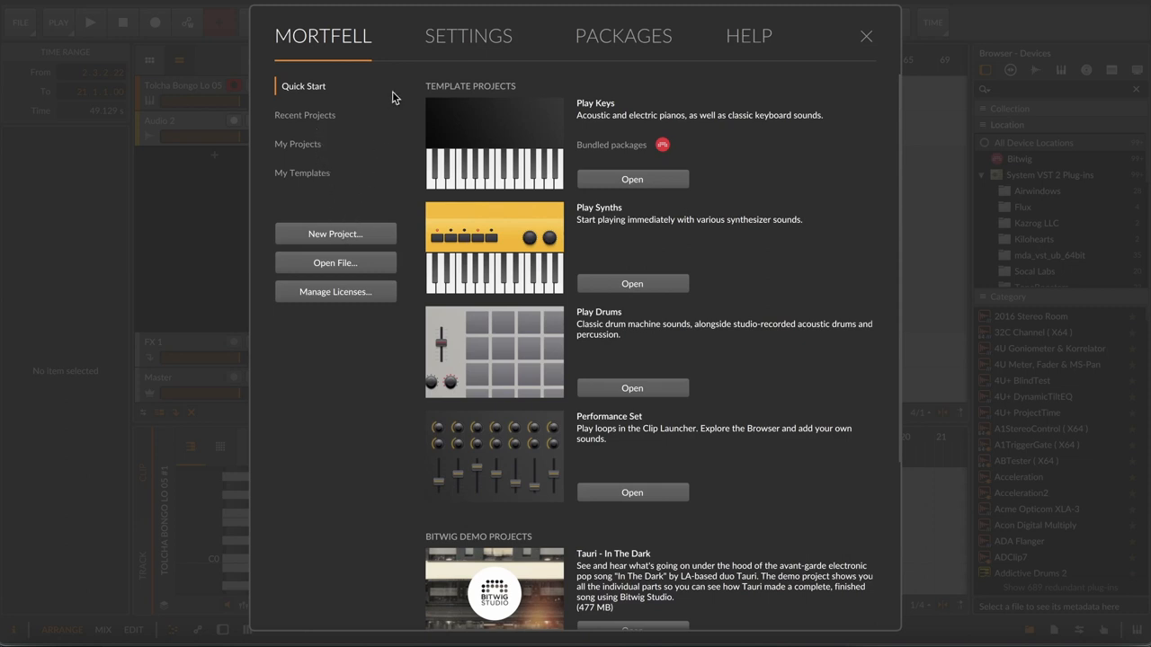
Step: Show the Audio settings page with driver model, input/output devices and busses
left_click(467, 36)
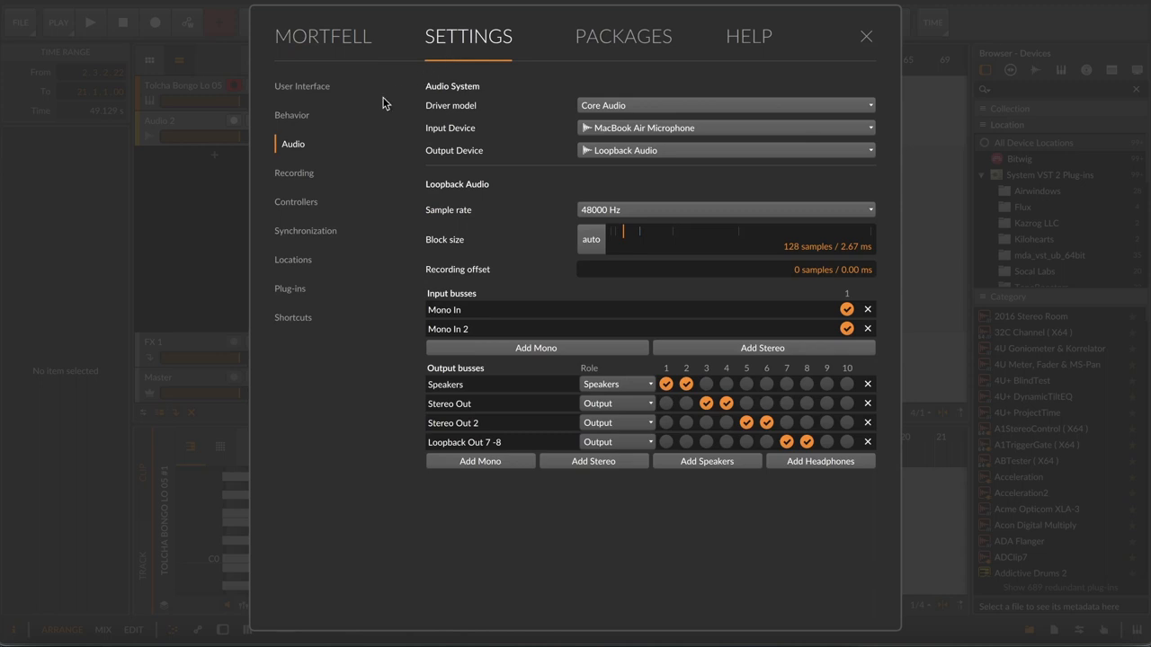
mouse_move(290, 156)
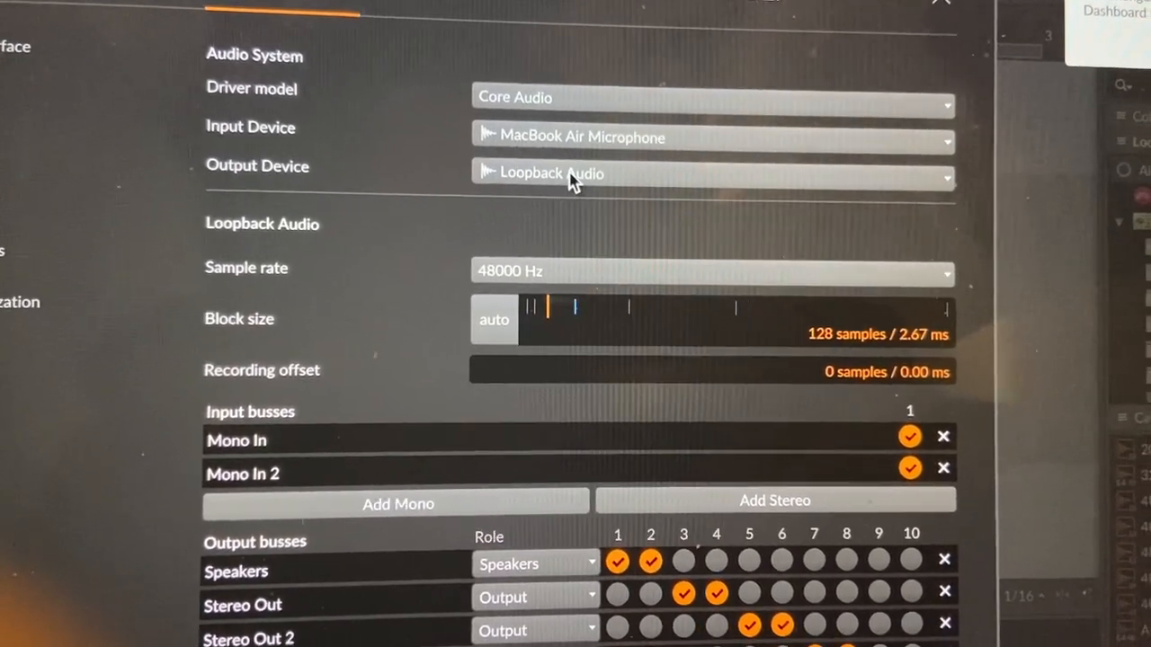
scroll("down", 3)
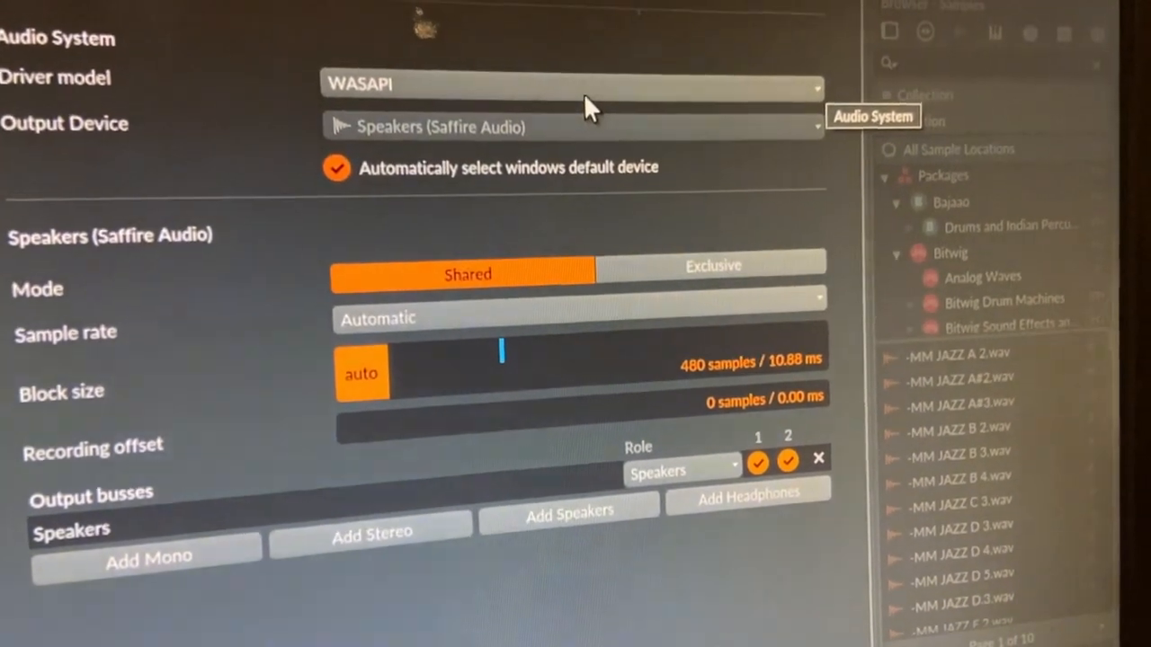
Step: Change the audio driver model from WASAPI to ASIO
left_click(571, 83)
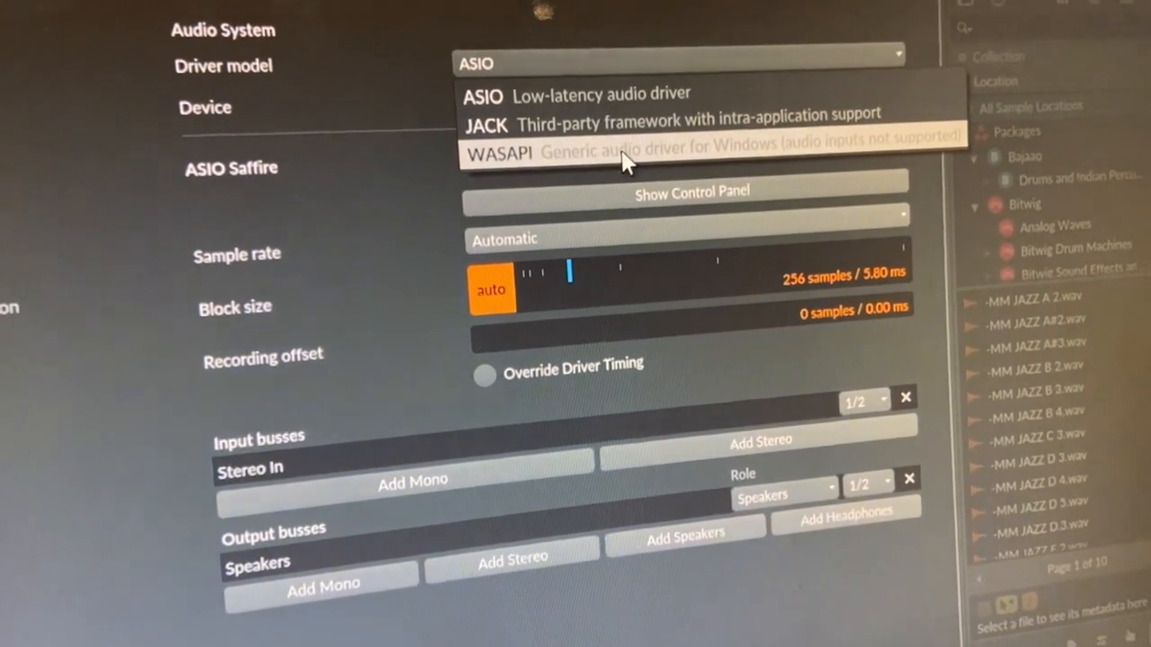
left_click(499, 147)
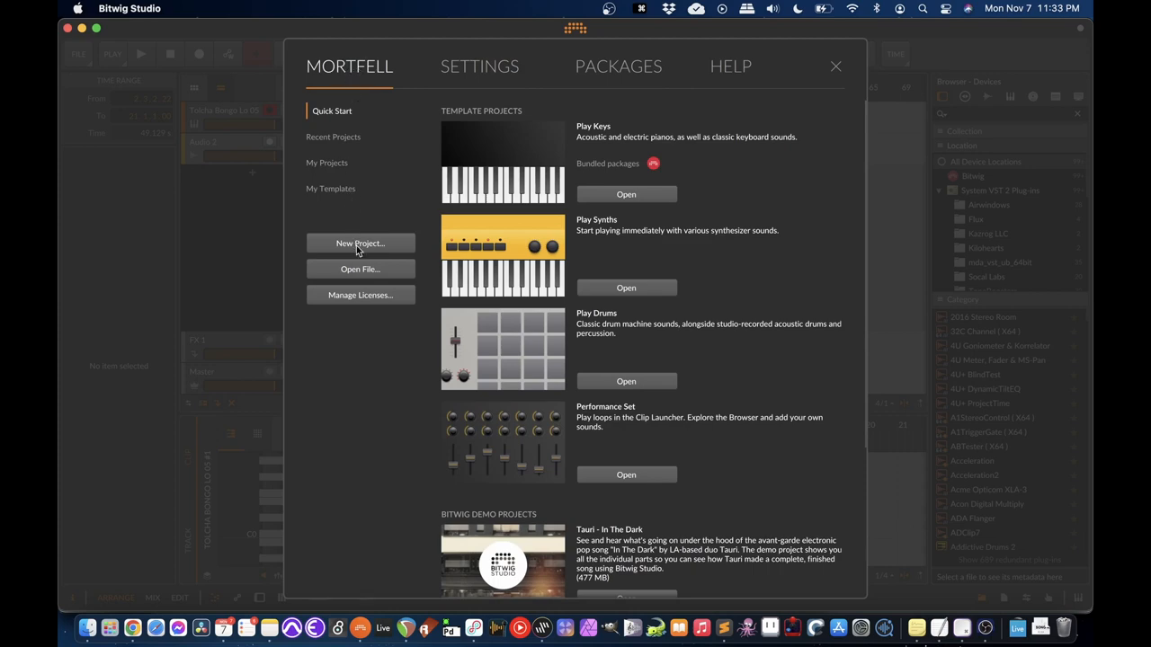
Step: Create a new empty project from the dashboard's Quick Start page
left_click(360, 242)
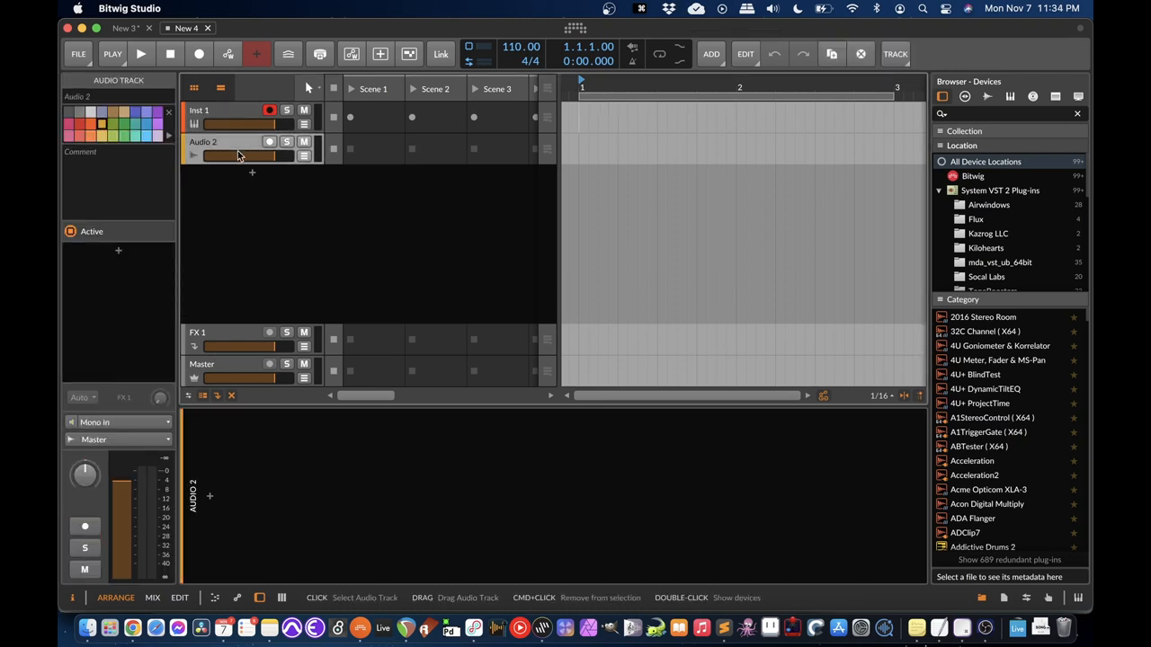
mouse_move(360, 200)
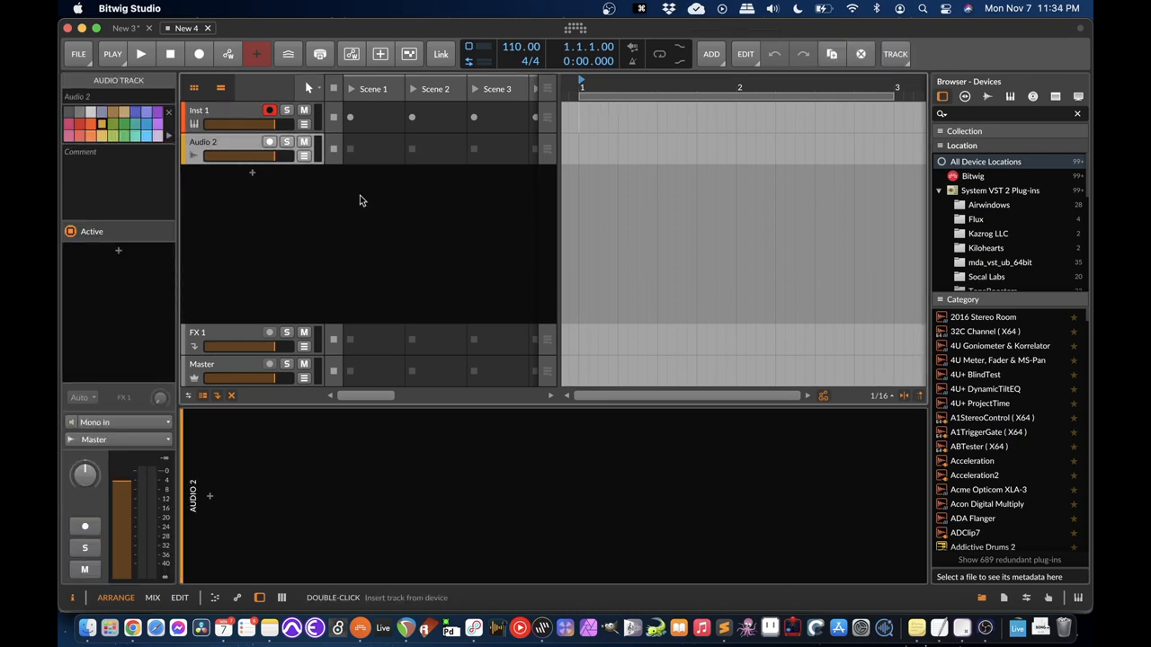
mouse_move(383, 449)
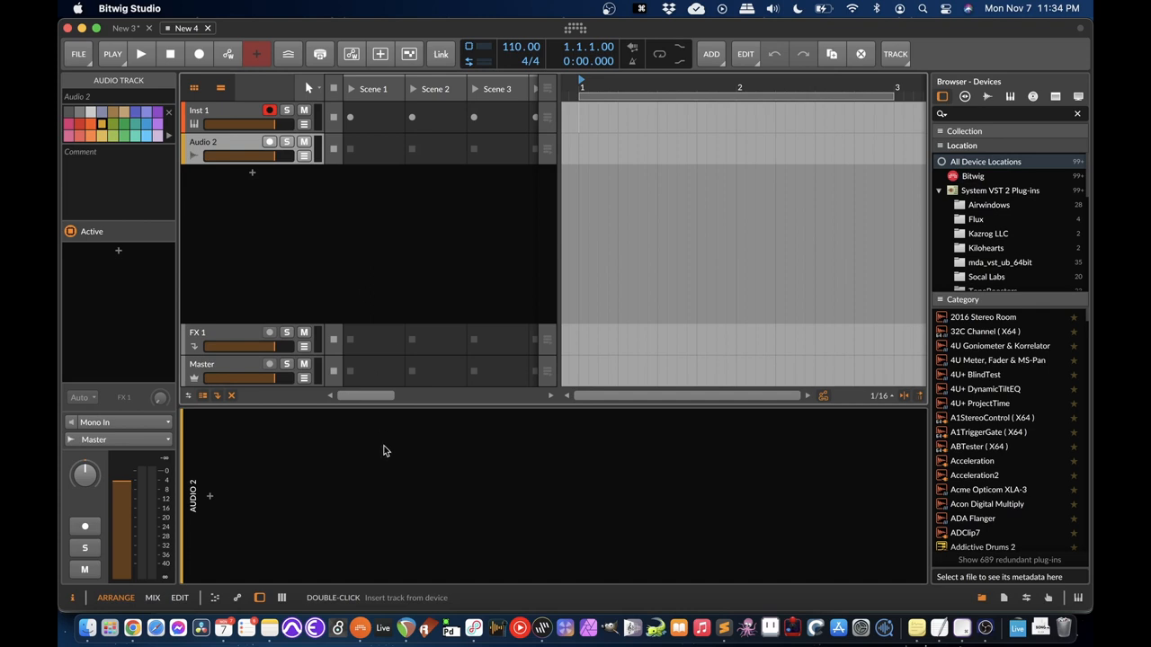
mouse_move(279, 295)
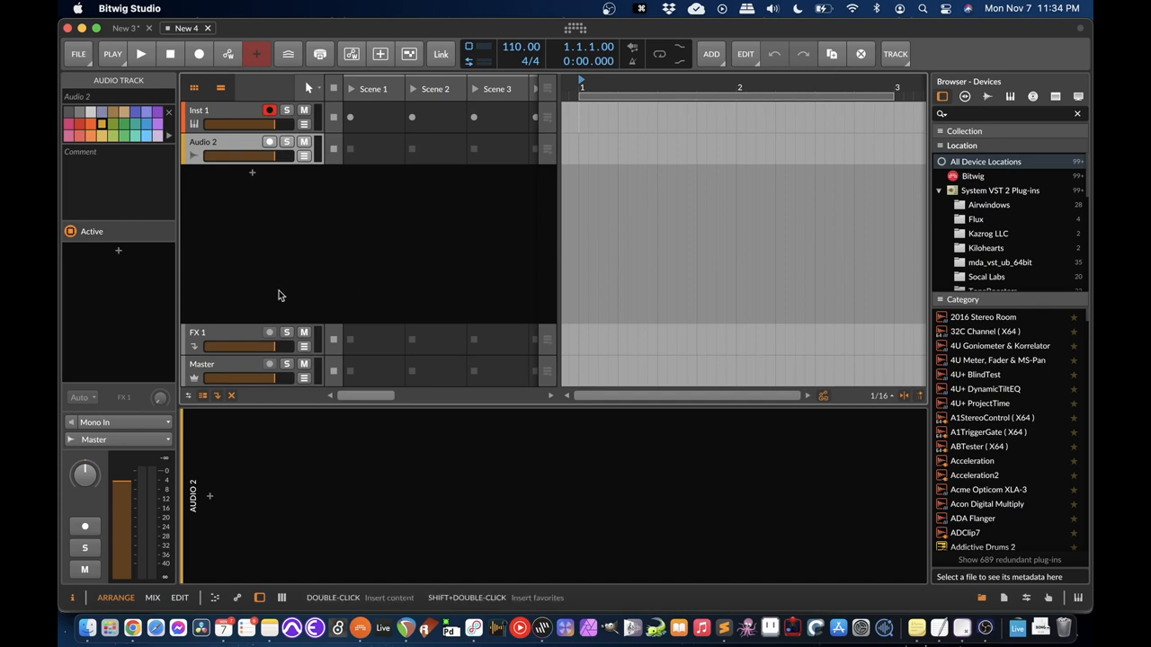
mouse_move(83, 568)
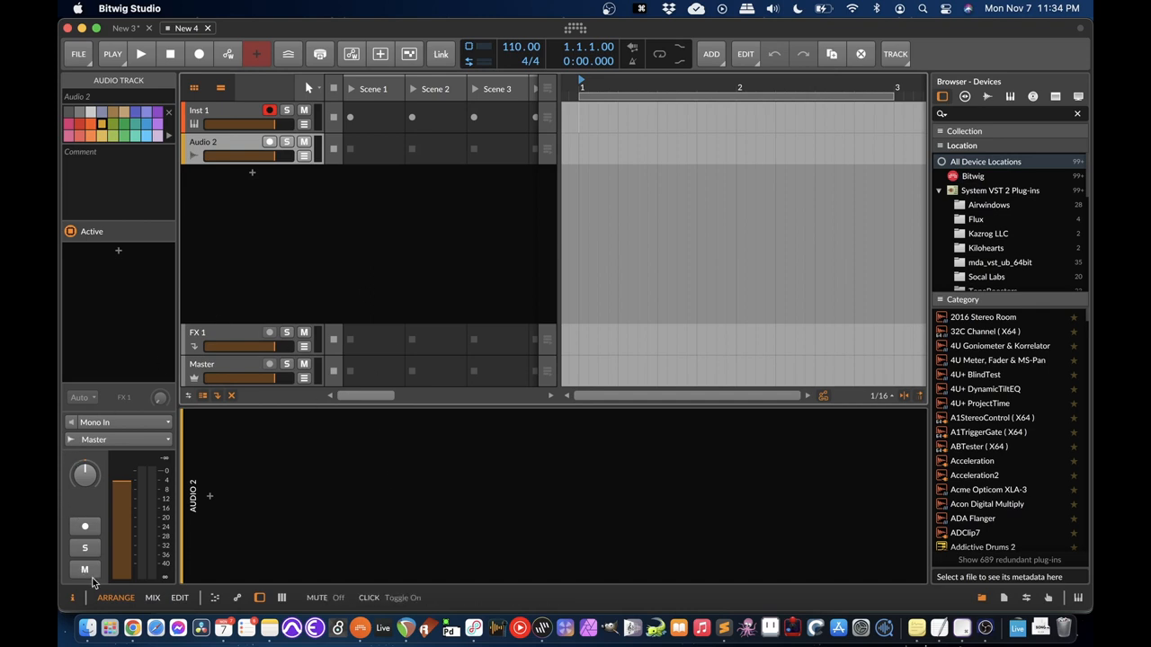
Step: Show the new project in the Mix view instead of Arrange
left_click(151, 597)
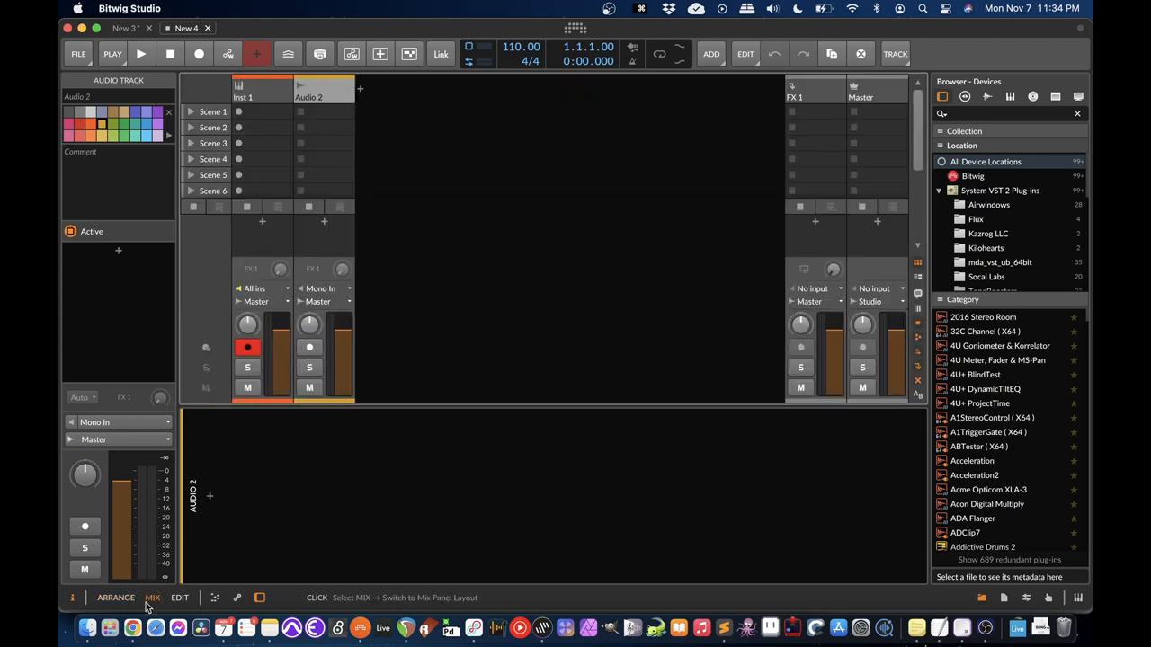